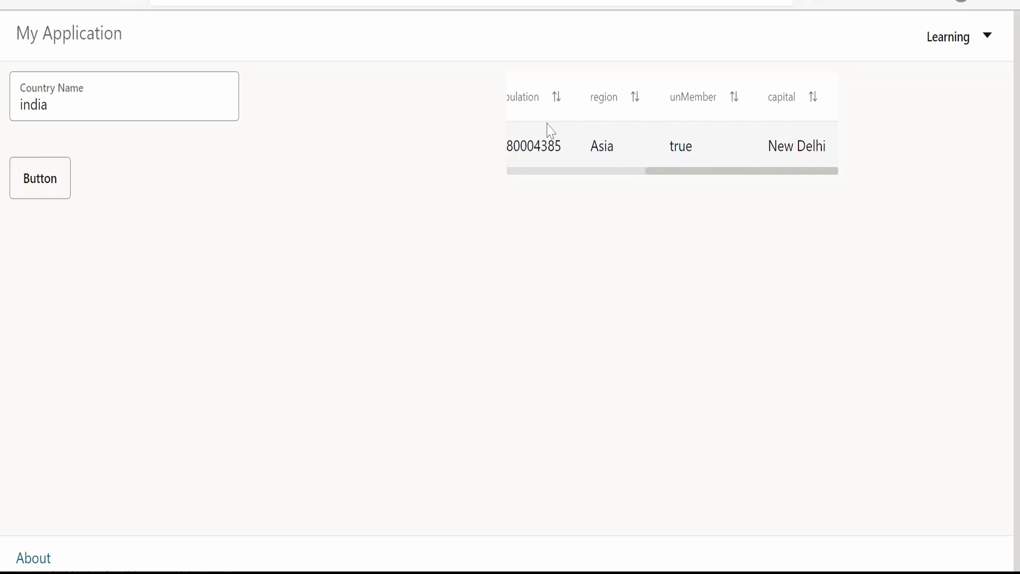
Step: Search the country table for 'us' and scroll it back to the common column
{"action": "left_click", "coordinate": [124, 96]}
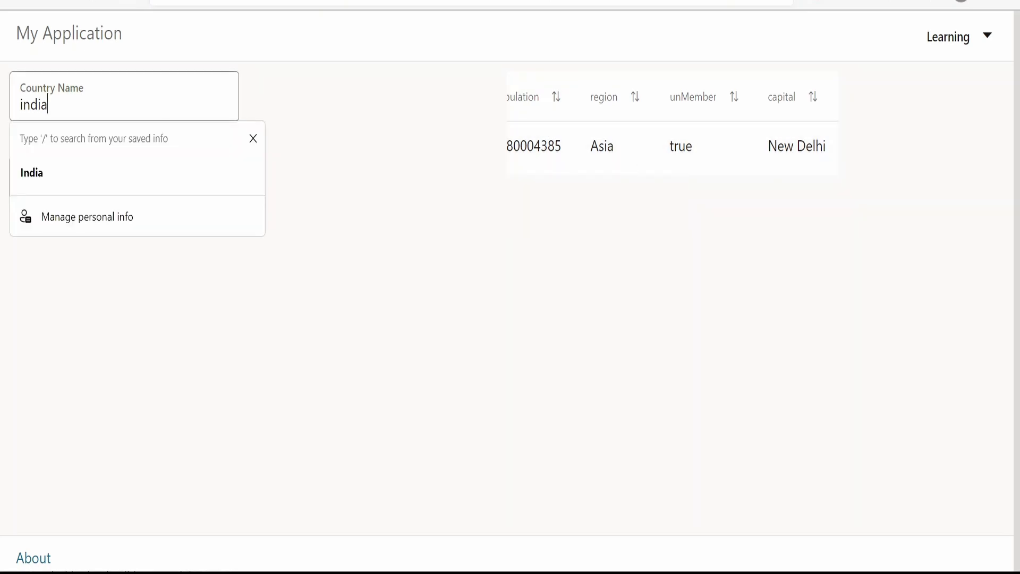
{"action": "key", "text": "Backspace"}
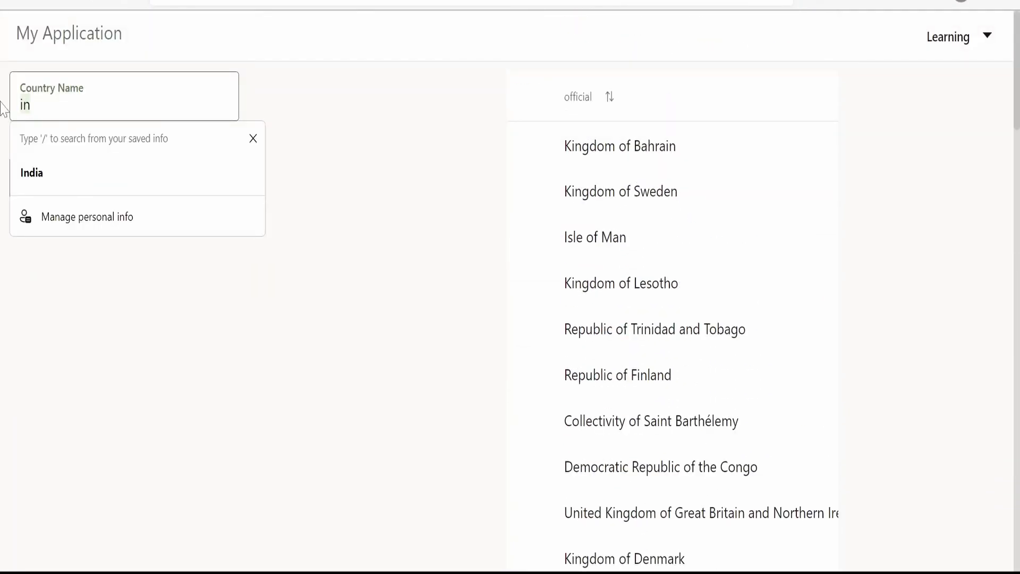
{"action": "type", "text": "us"}
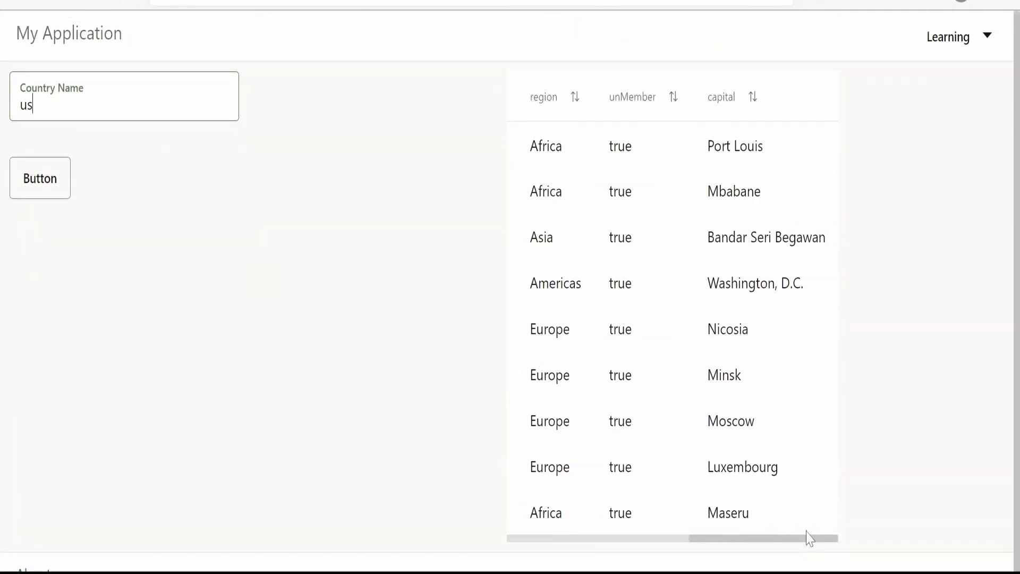
{"action": "scroll", "scroll_direction": "left", "scroll_amount": 3}
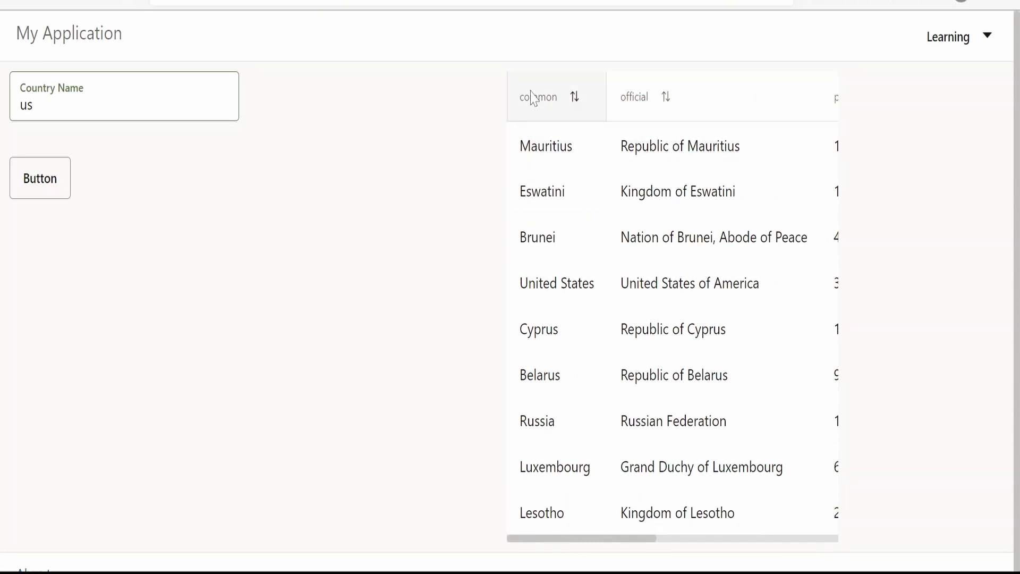
{"action": "mouse_move", "coordinate": [514, 558]}
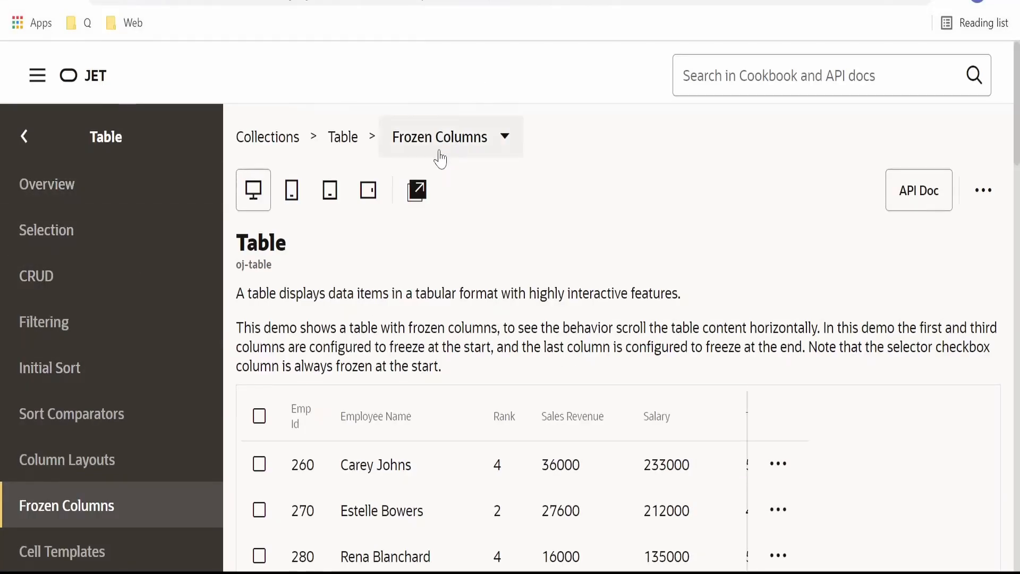
Step: Scroll down to the Frozen Columns demo.html code with the frozenEdge column settings
{"action": "scroll", "scroll_direction": "down", "scroll_amount": 3}
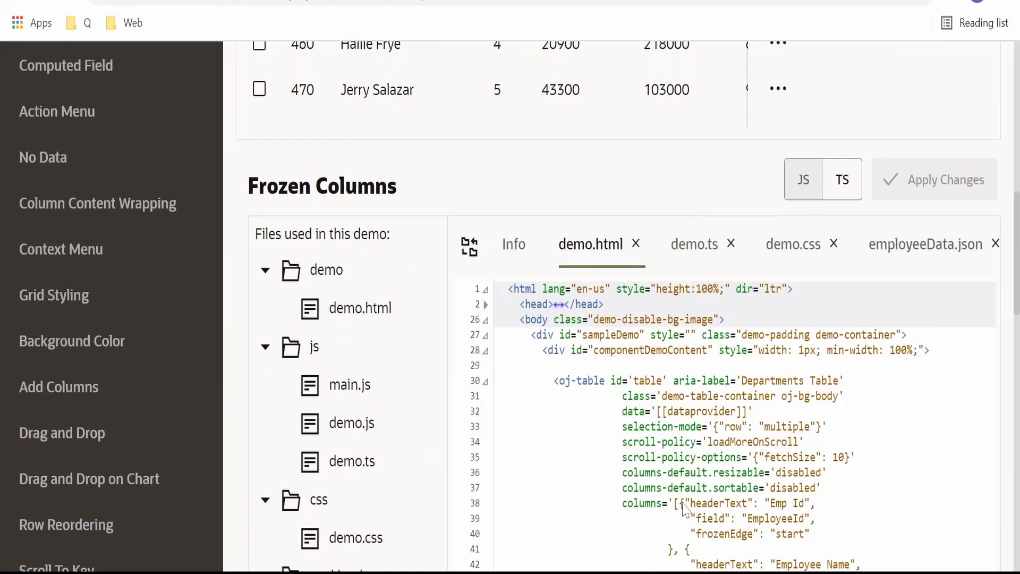
{"action": "scroll", "scroll_direction": "down", "scroll_amount": 3}
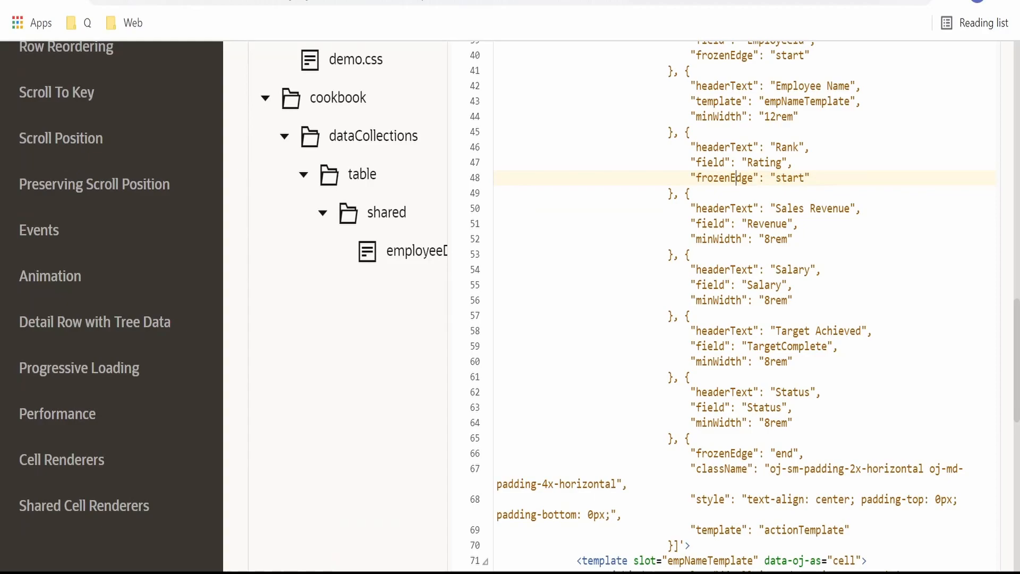
{"action": "scroll", "scroll_direction": "down", "scroll_amount": 3}
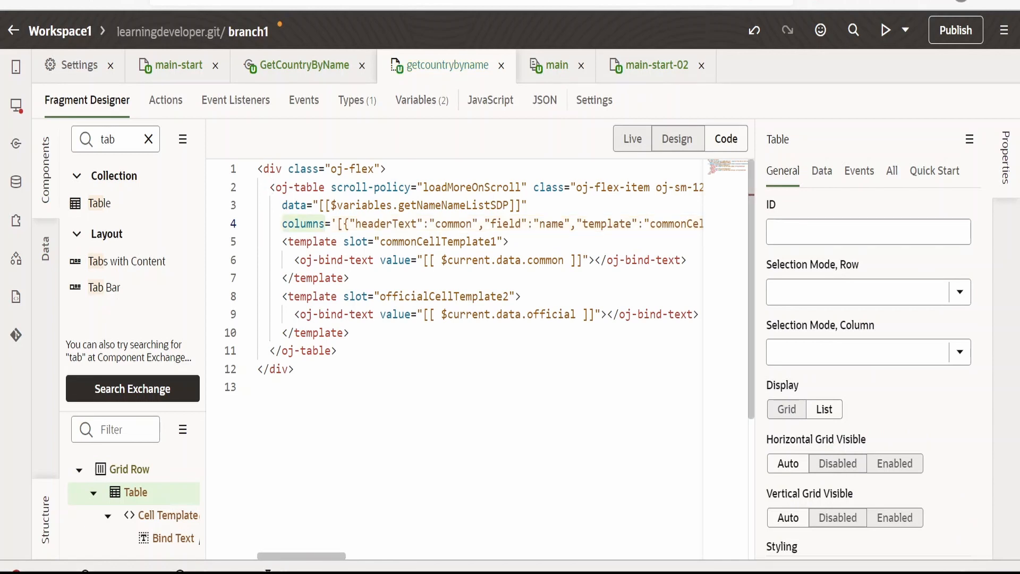
Step: Add "frozenEdge": "start" to the common column in the oj-table columns attribute
{"action": "scroll", "scroll_direction": "right", "scroll_amount": 3}
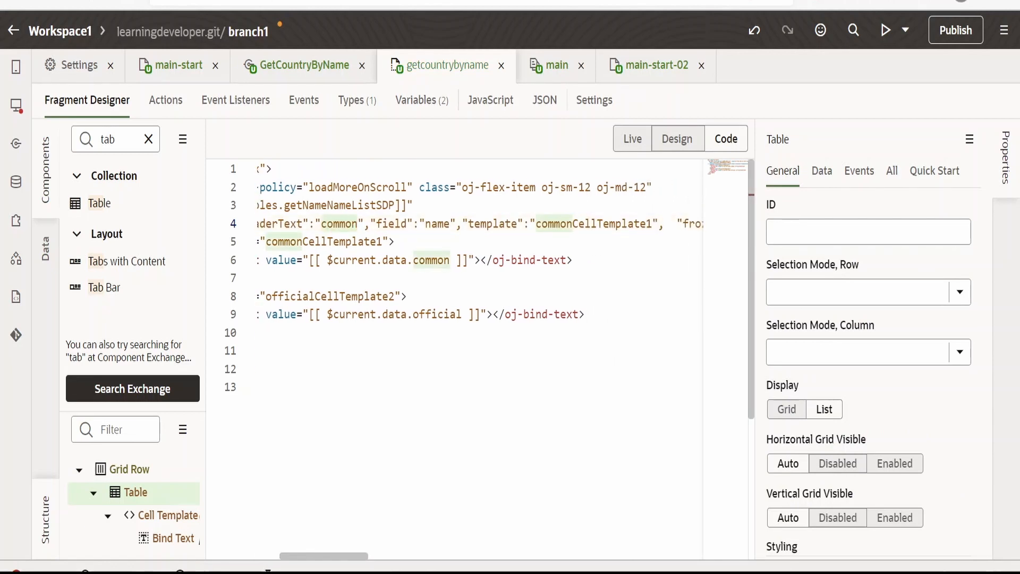
{"action": "left_click", "coordinate": [357, 224]}
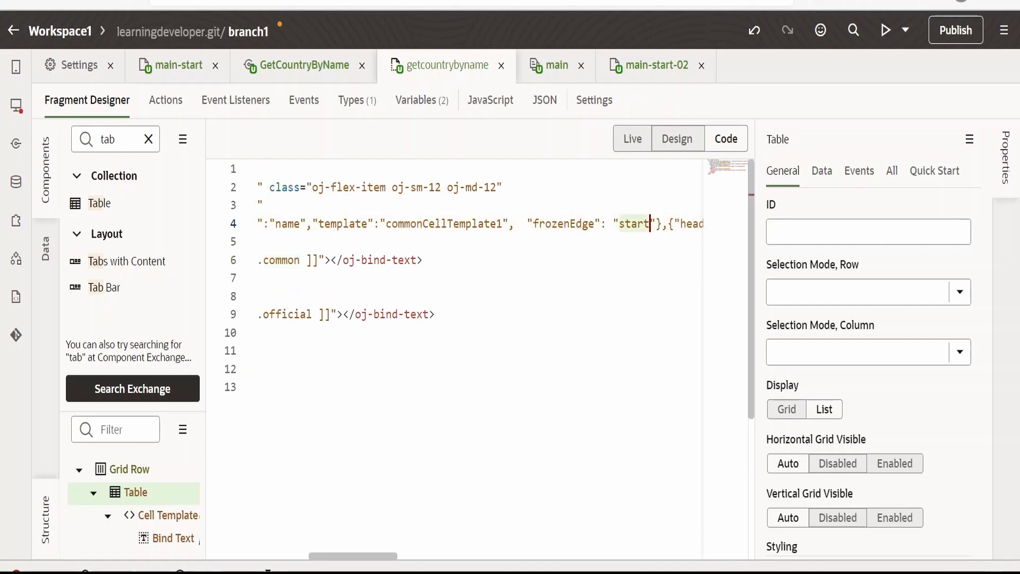
{"action": "left_click", "coordinate": [677, 138]}
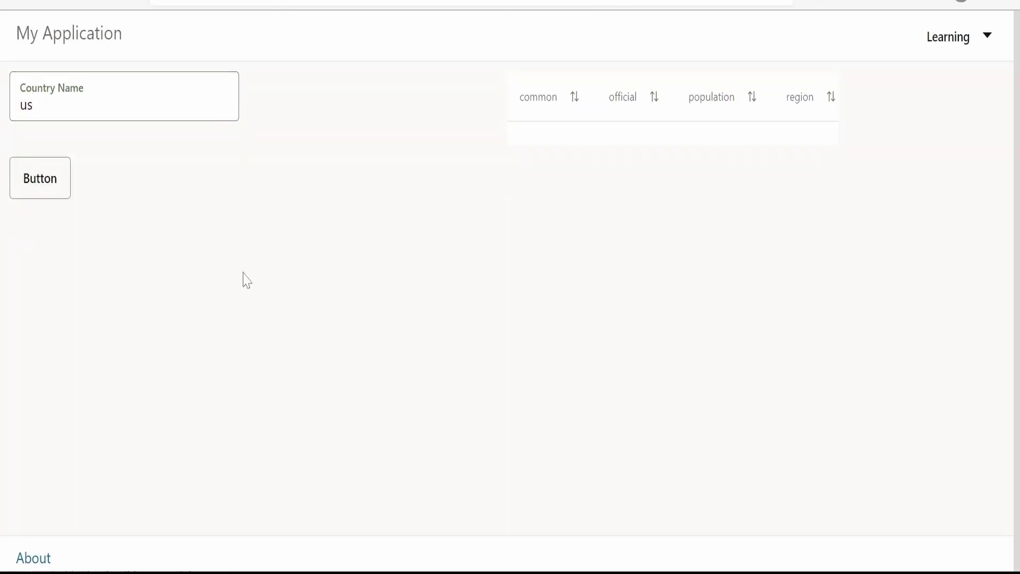
Step: Load the 'us' countries and scroll sideways to see the common column stay fixed
{"action": "left_click", "coordinate": [40, 179]}
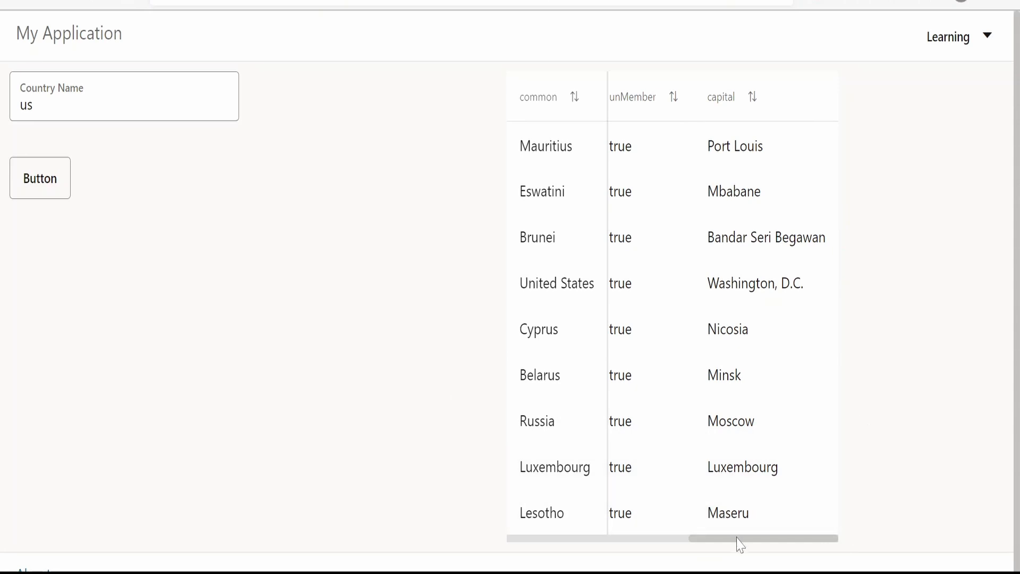
{"action": "mouse_move", "coordinate": [733, 546]}
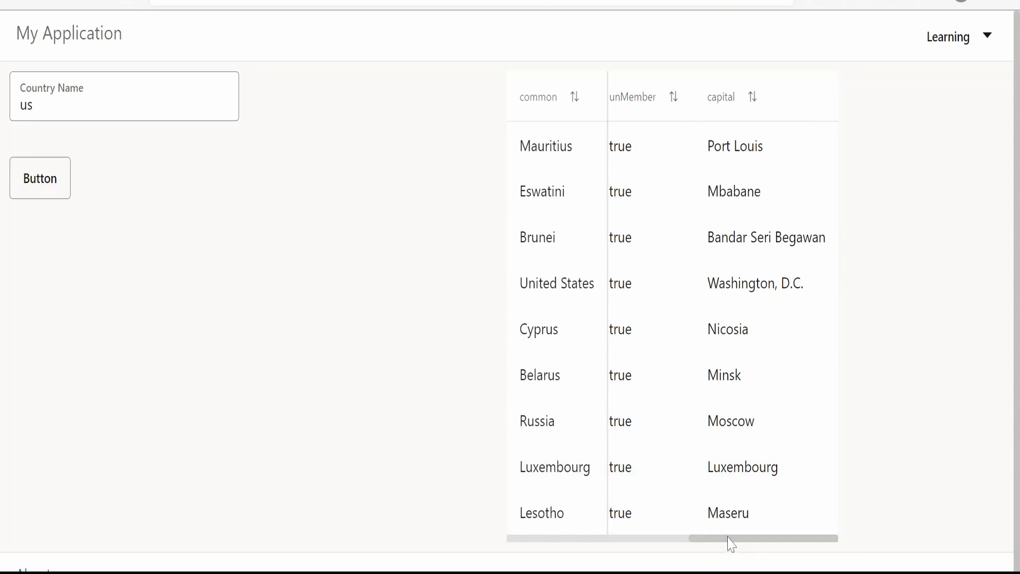
{"action": "scroll", "scroll_direction": "right", "scroll_amount": 3}
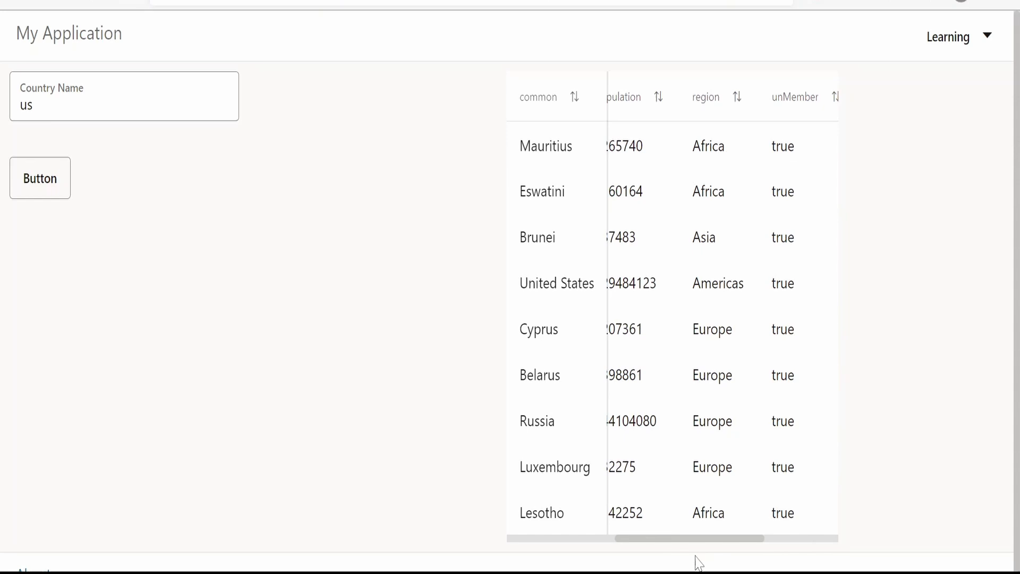